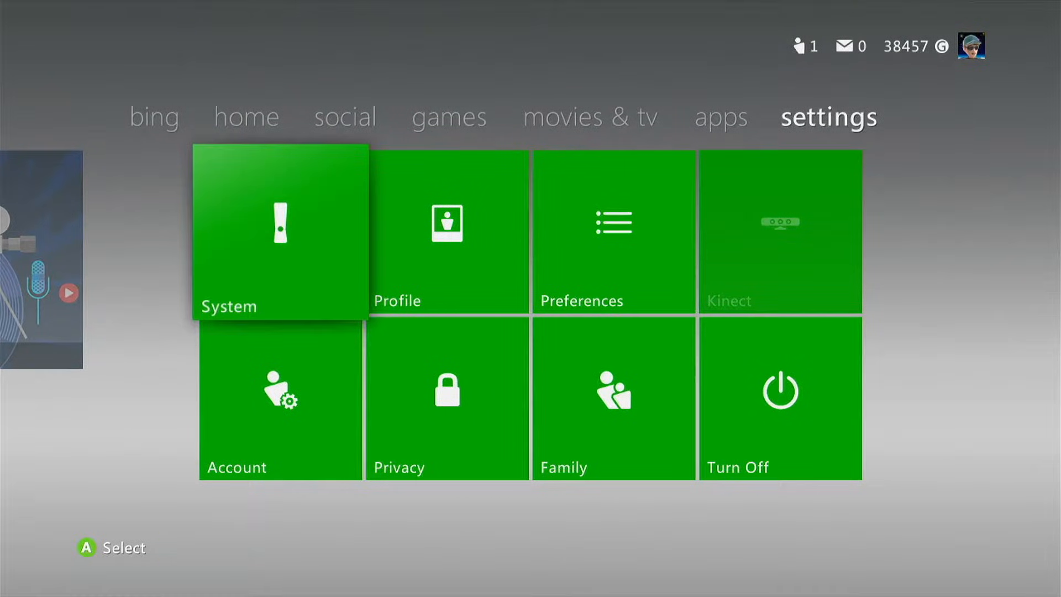
- Set Auto-Play to Disable in Console Settings and go back to System Settings
{"action": "left_click", "coordinate": [280, 232]}
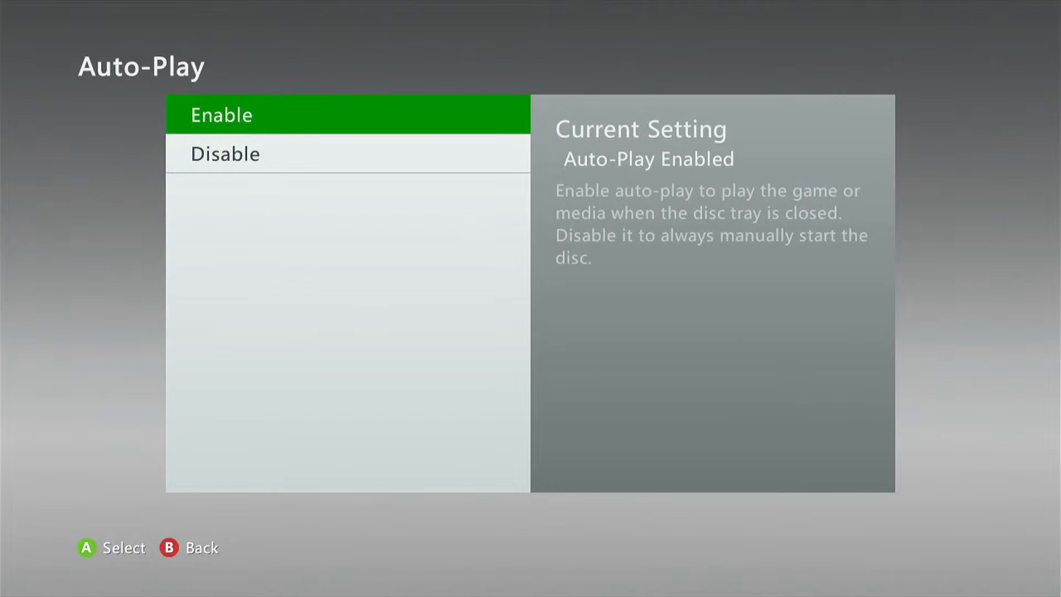
{"action": "key", "text": "Down"}
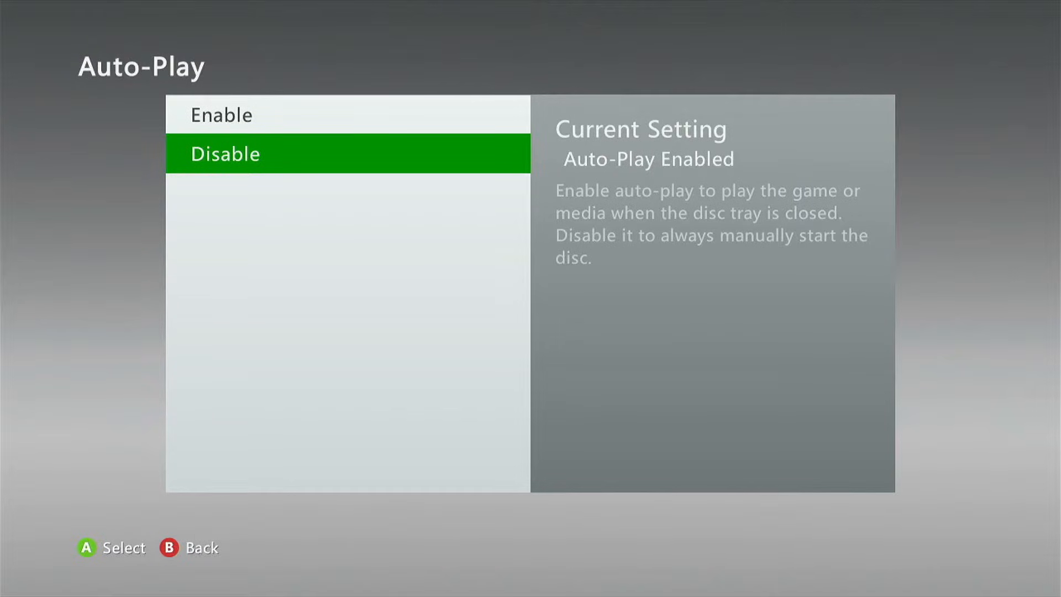
{"action": "key", "text": "B"}
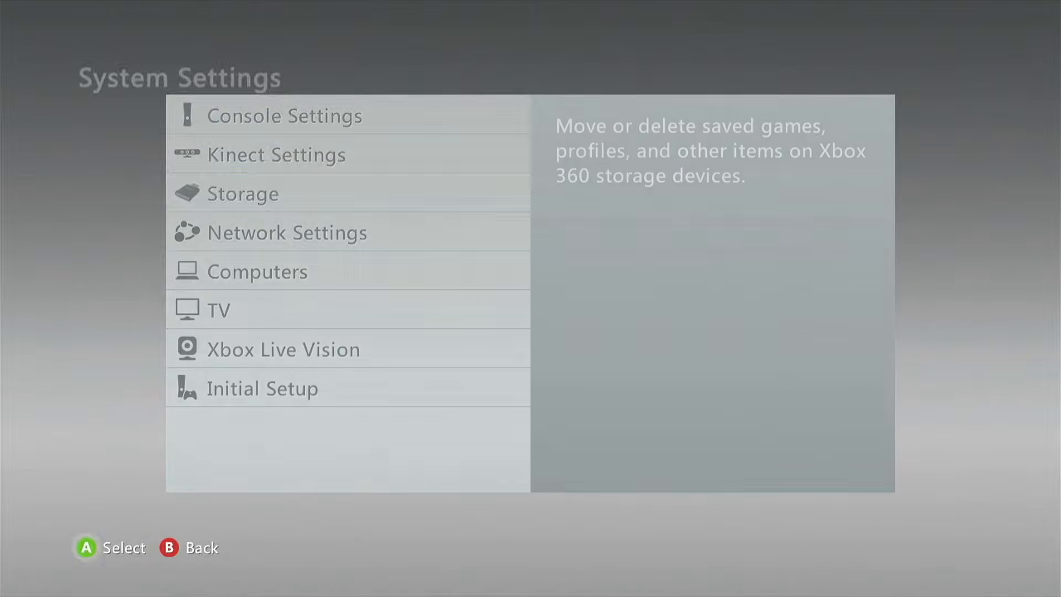
- Select the new USB storage device and reach its Format confirmation warning
{"action": "left_click", "coordinate": [241, 194]}
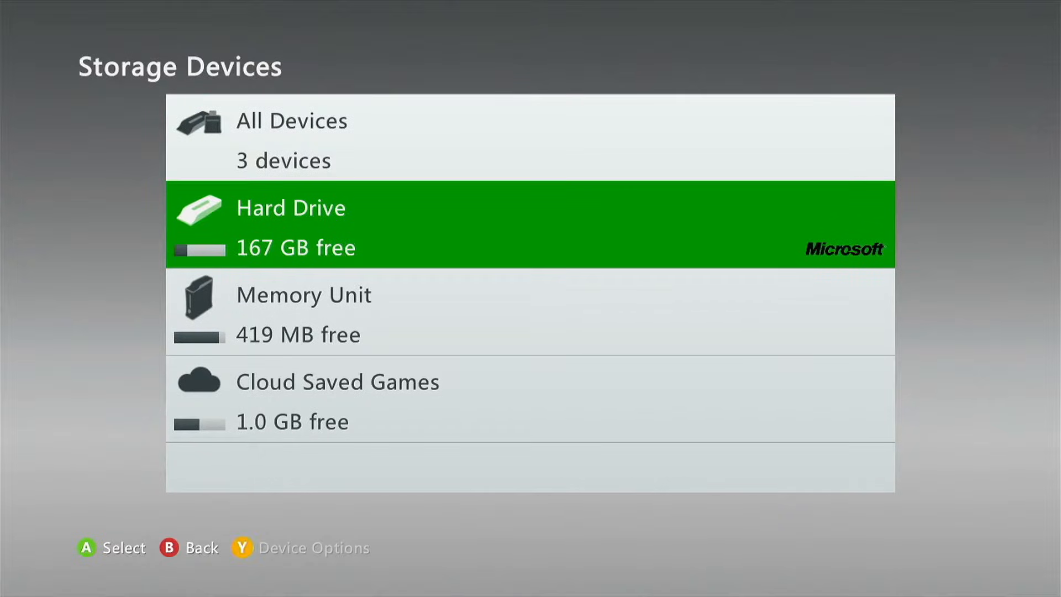
{"action": "key", "text": "up"}
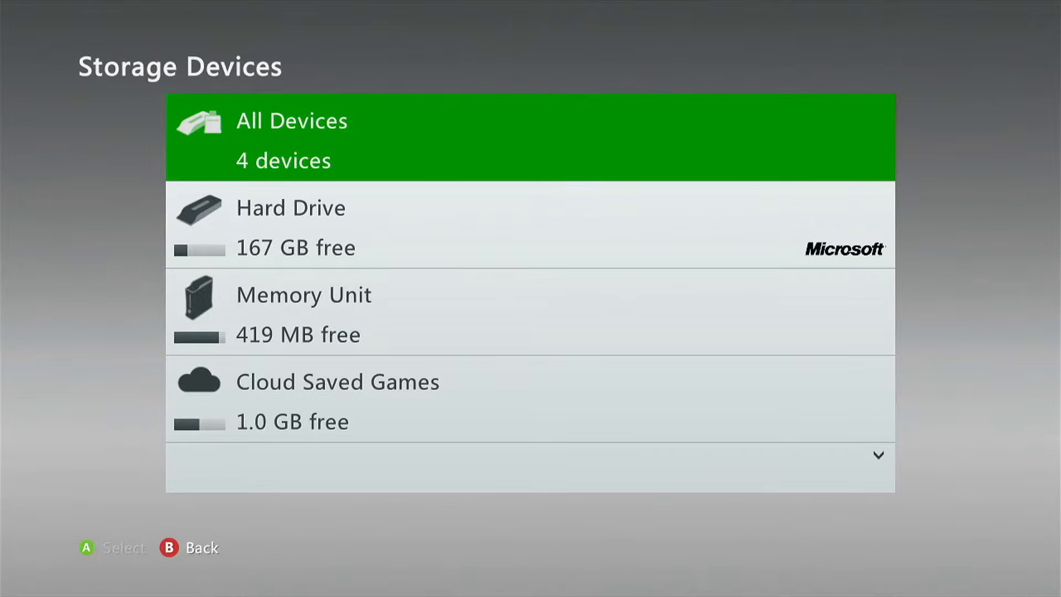
{"action": "scroll", "scroll_direction": "down", "scroll_amount": 3}
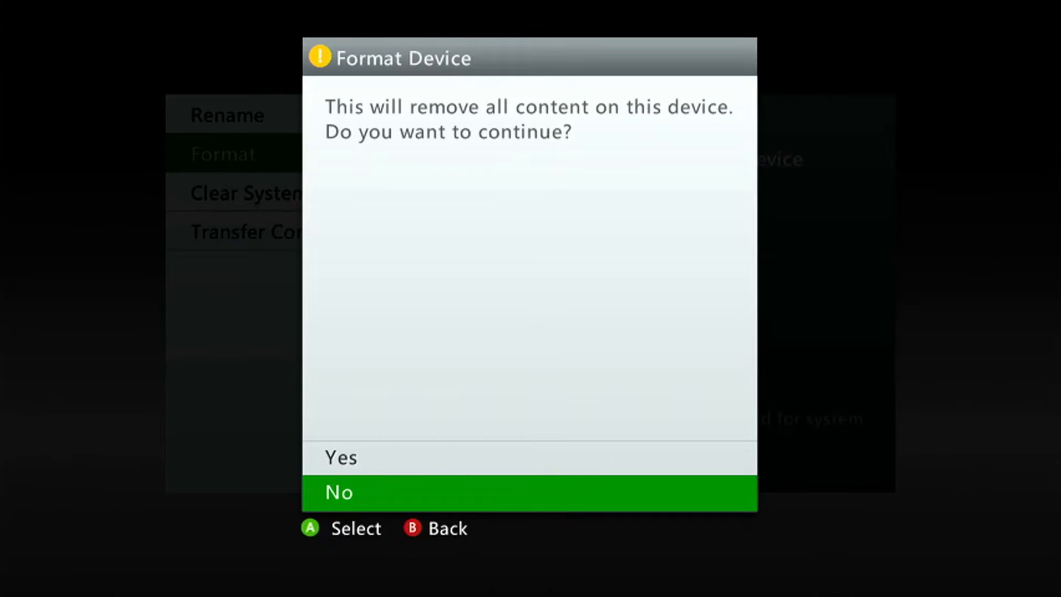
{"action": "left_click", "coordinate": [341, 456]}
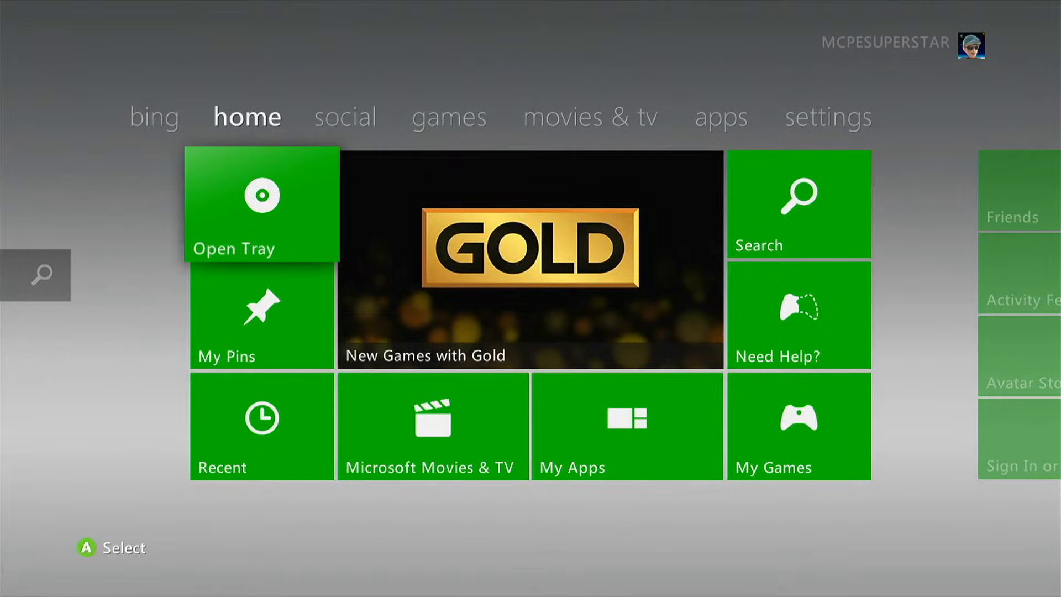
- Install Far Cry 3 from the disc tile to console storage
{"action": "left_click", "coordinate": [261, 206]}
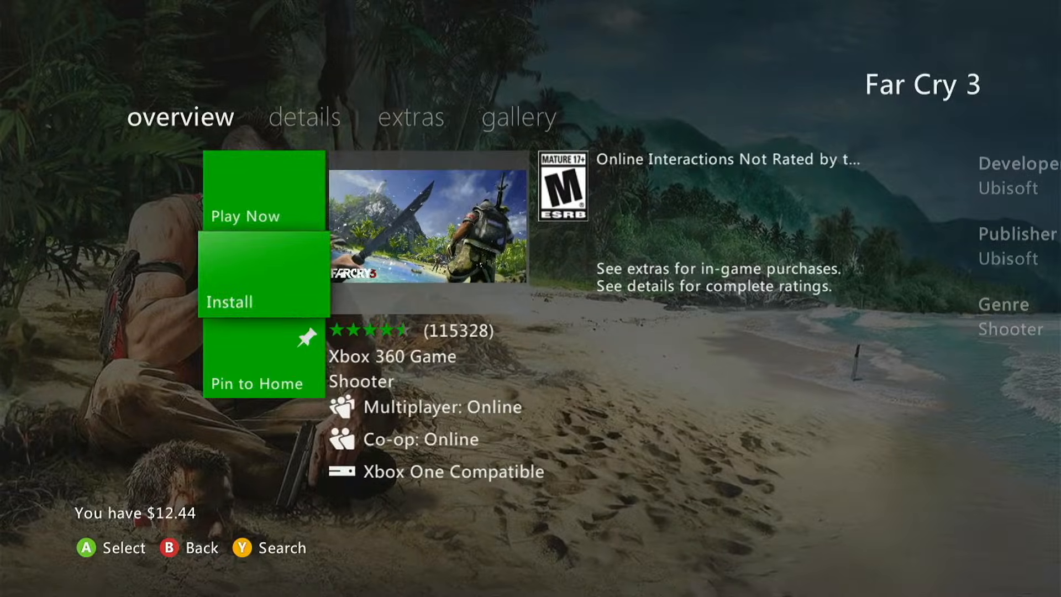
{"action": "left_click", "coordinate": [230, 302]}
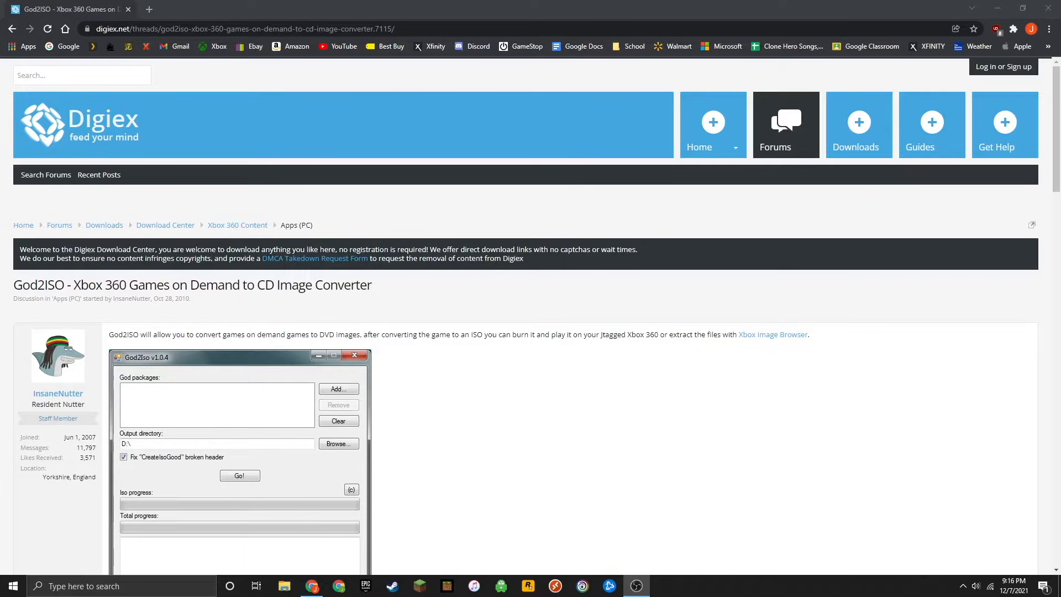
- Show hidden items on USB Drive (G:) and enter the Content folder
{"action": "left_click", "coordinate": [284, 585]}
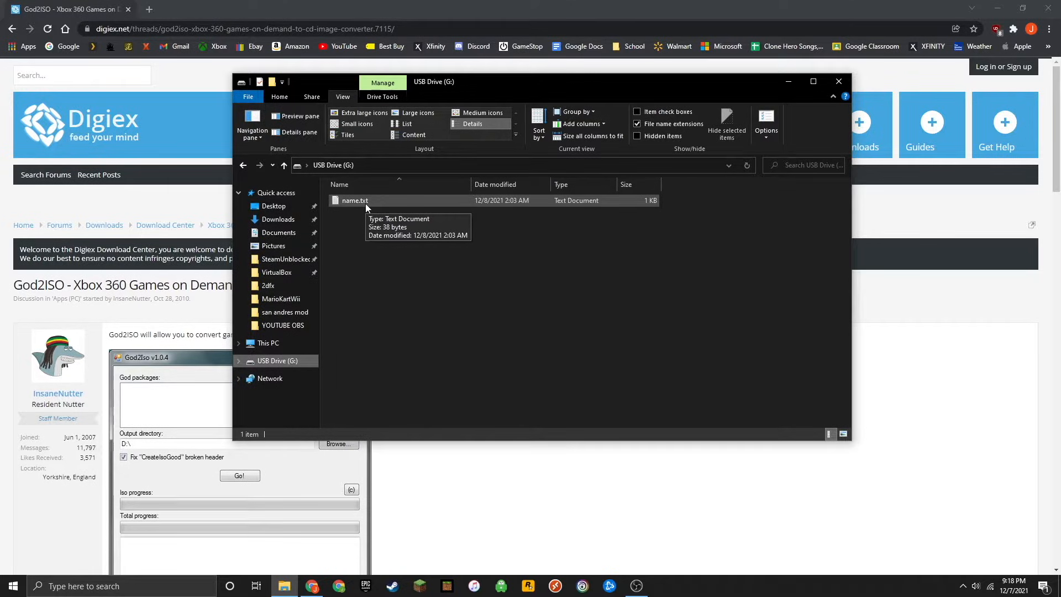
{"action": "mouse_move", "coordinate": [278, 360]}
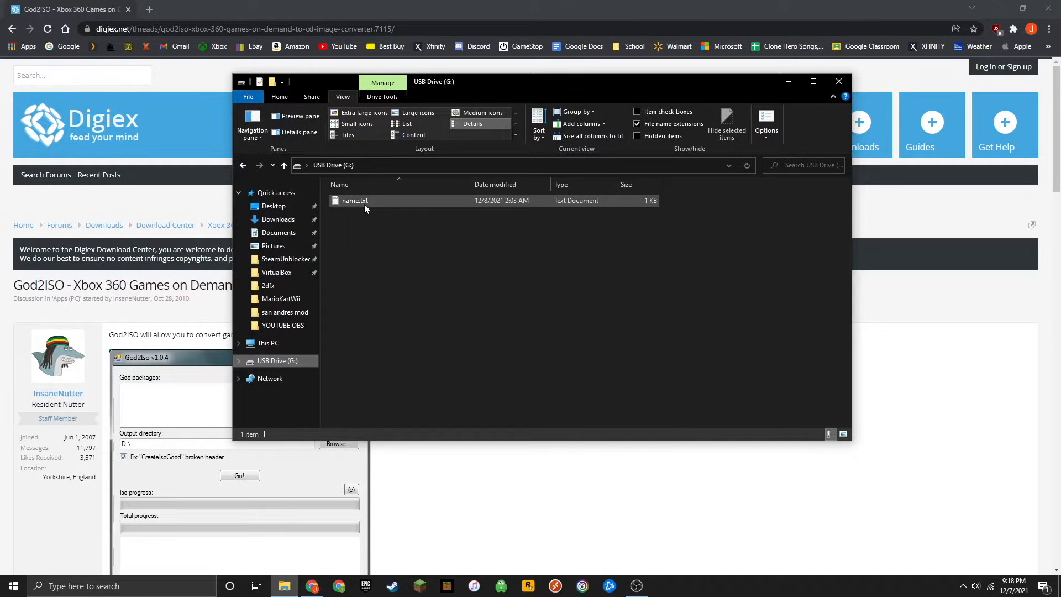
{"action": "mouse_move", "coordinate": [354, 200]}
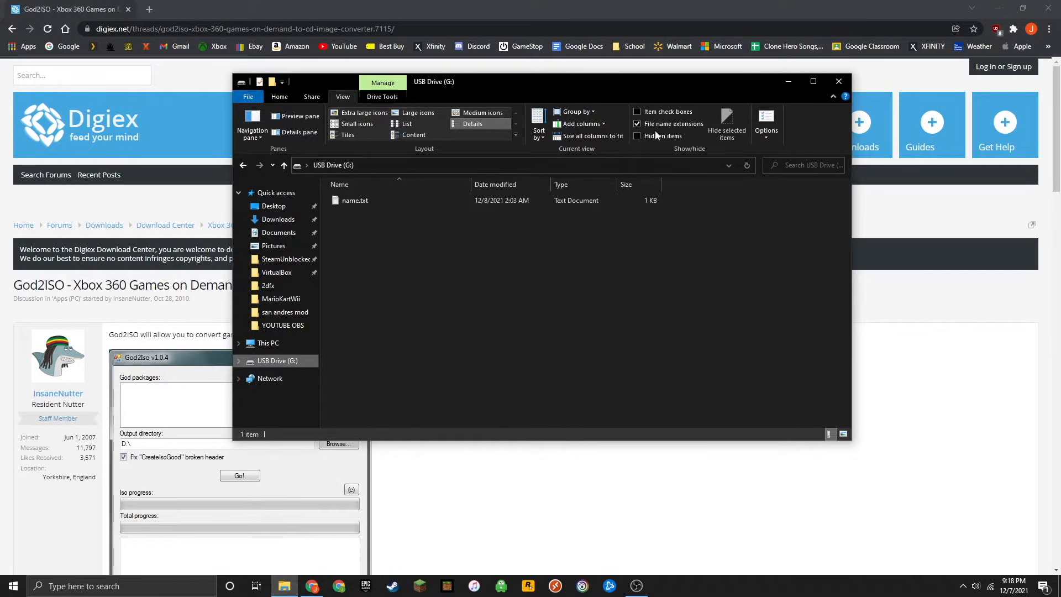
{"action": "left_click", "coordinate": [638, 135]}
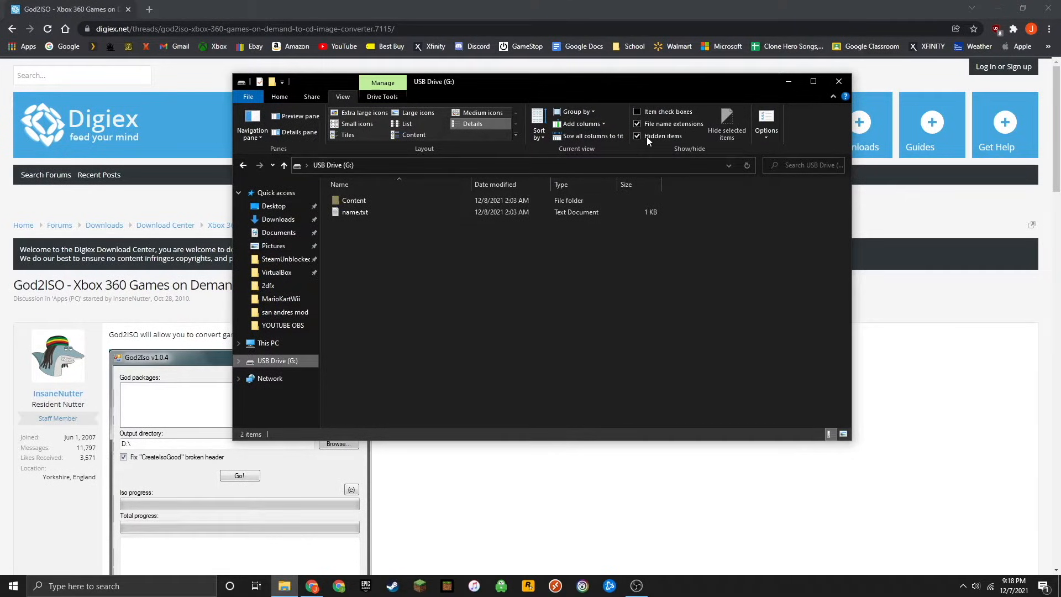
{"action": "left_click", "coordinate": [354, 200]}
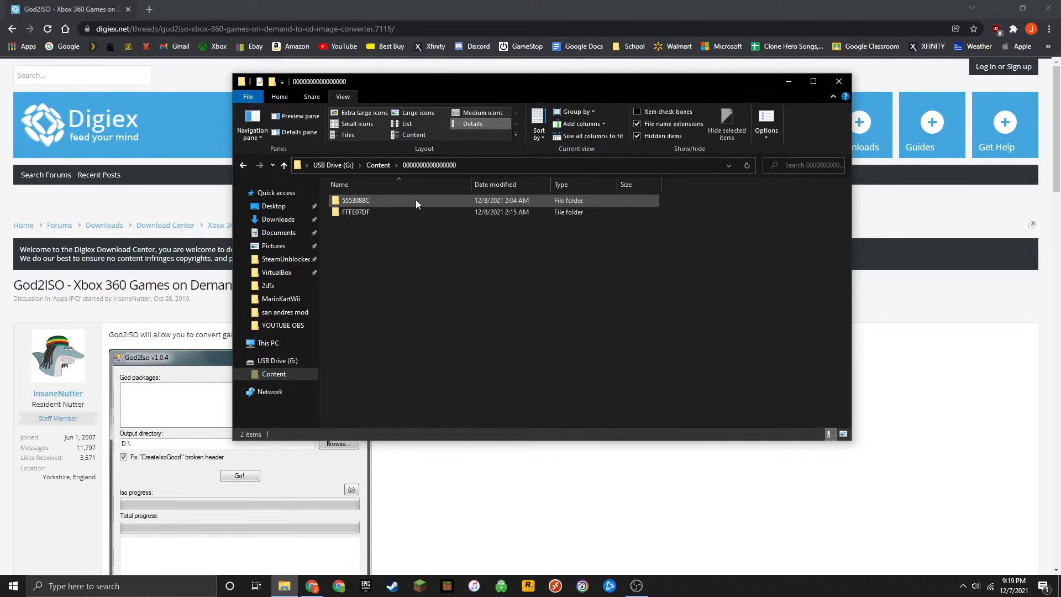
- Browse the game's 5553088C title folder, then return to the drive root
{"action": "double_click", "coordinate": [354, 199]}
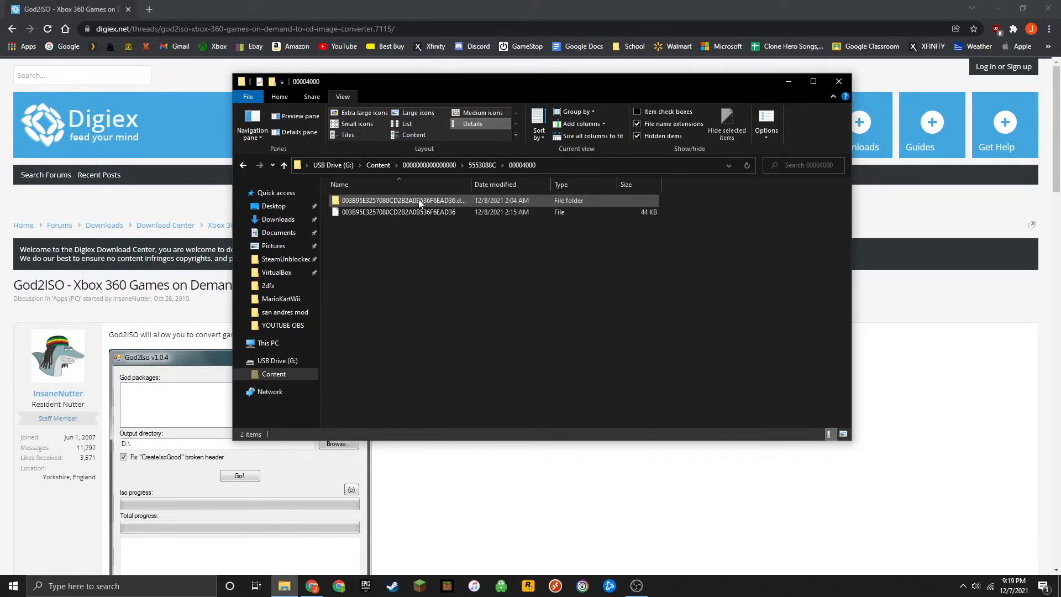
{"action": "left_click", "coordinate": [244, 165]}
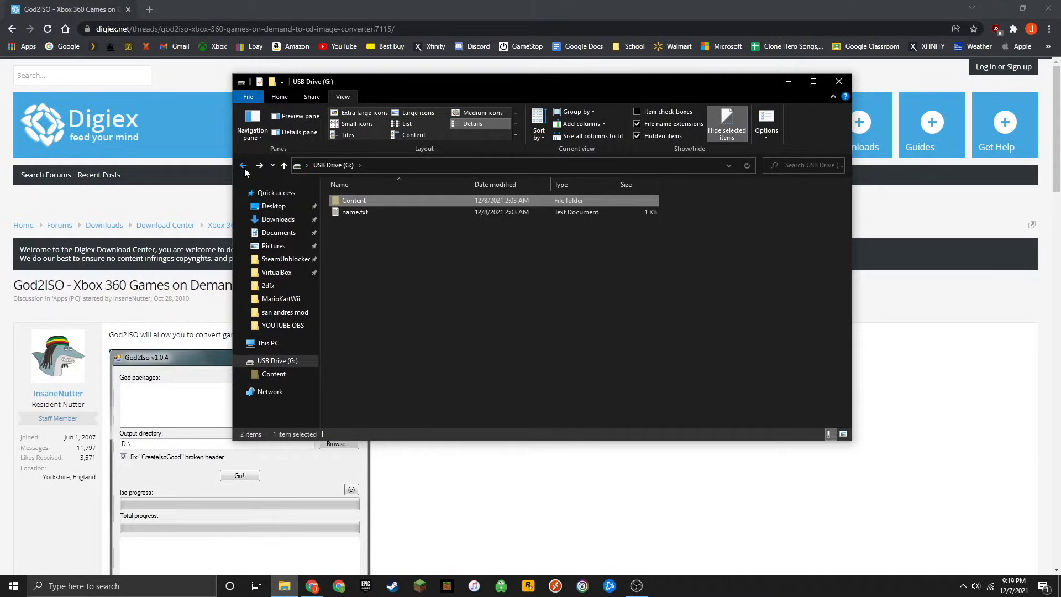
{"action": "left_click", "coordinate": [369, 257]}
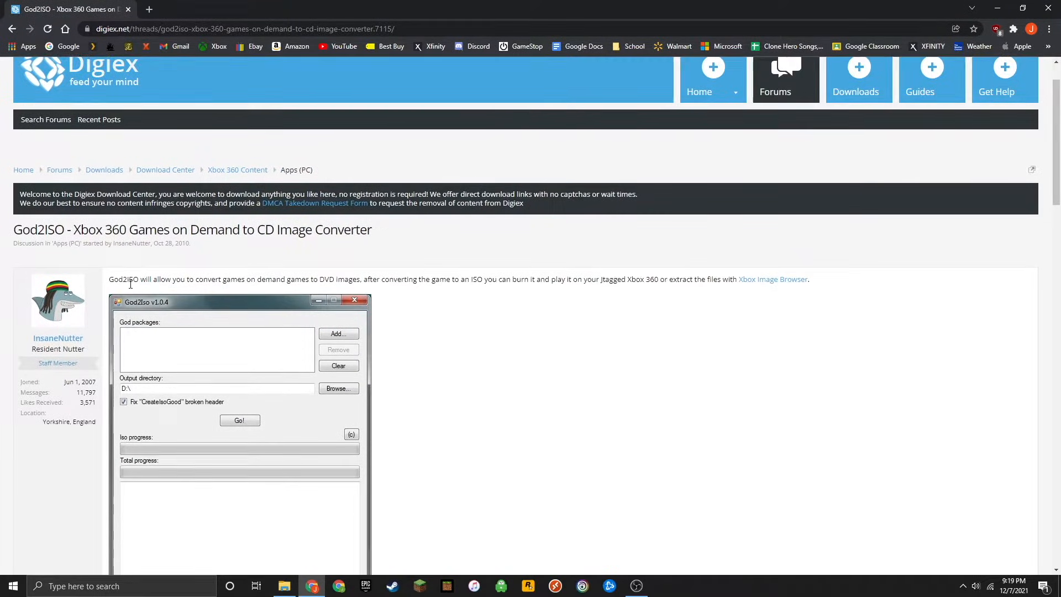
- Download God2Iso_v1.0.4.rar from the Digiex page into Downloads
{"action": "scroll", "scroll_direction": "down", "scroll_amount": 3}
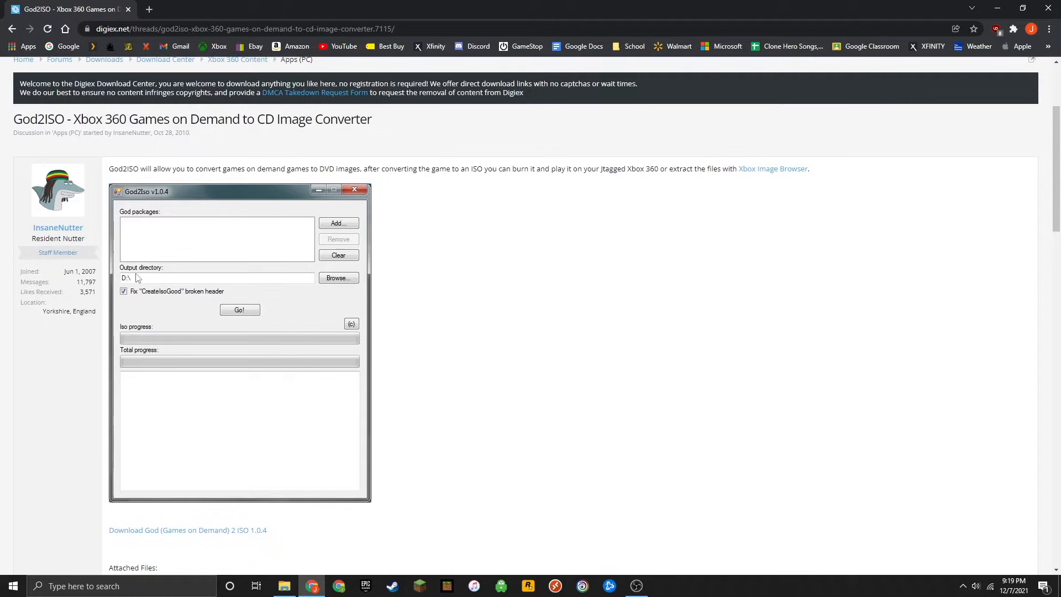
{"action": "scroll", "scroll_direction": "down", "scroll_amount": 3}
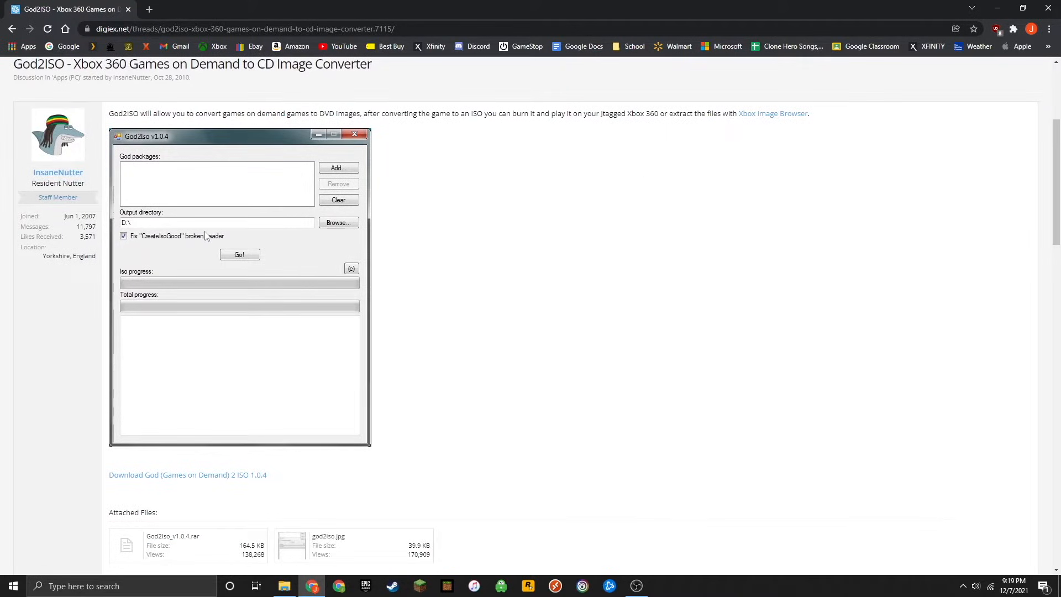
{"action": "mouse_move", "coordinate": [262, 331]}
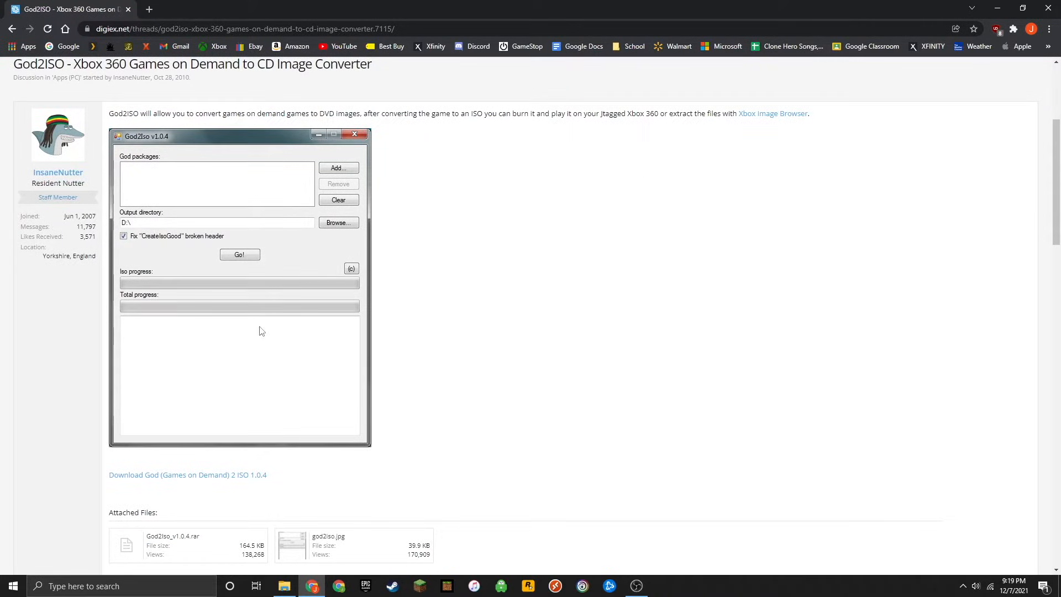
{"action": "mouse_move", "coordinate": [161, 474]}
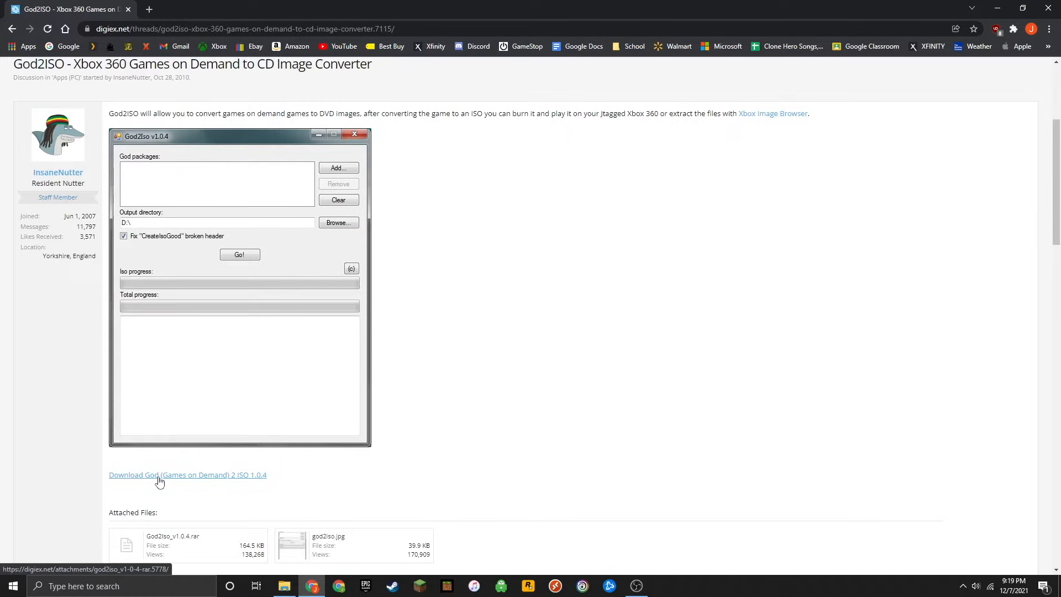
{"action": "left_click", "coordinate": [187, 474]}
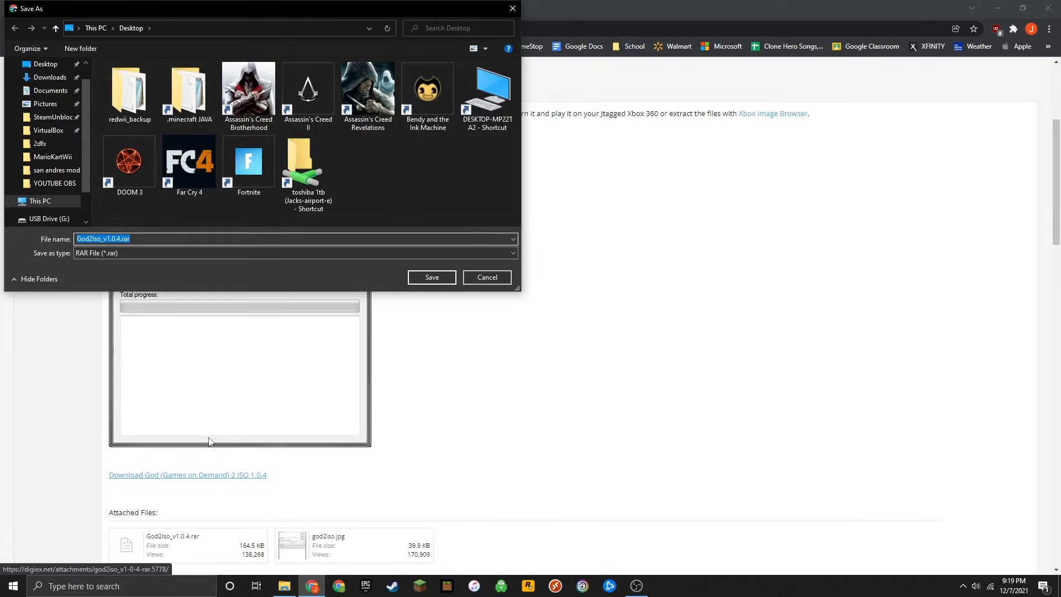
{"action": "left_click", "coordinate": [49, 77]}
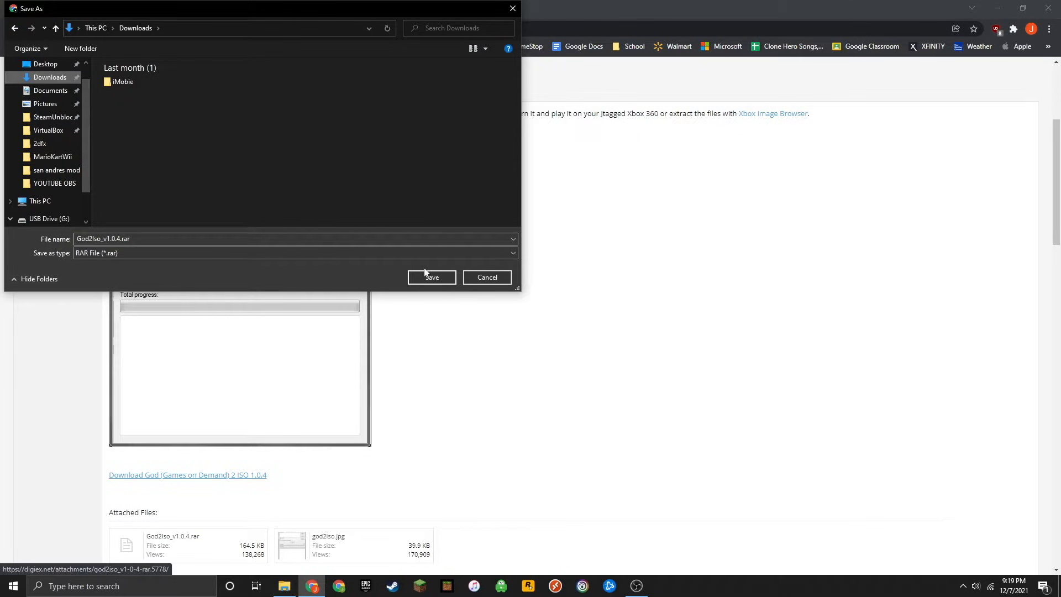
{"action": "left_click", "coordinate": [431, 276]}
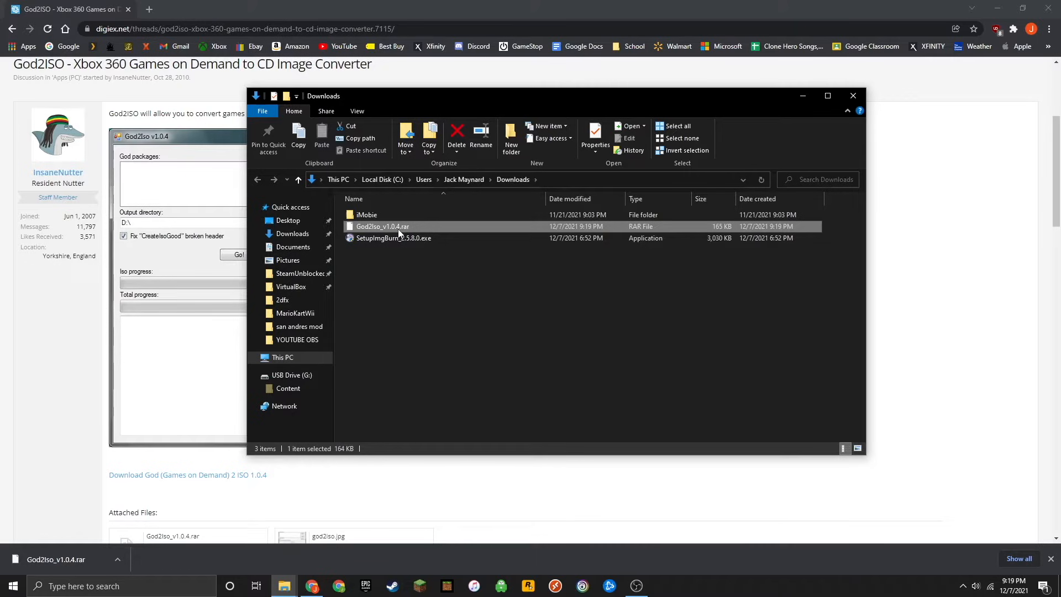
- Extract God2Iso_v1.0.4.rar here with 7-Zip and select God2Iso.exe
{"action": "right_click", "coordinate": [382, 225]}
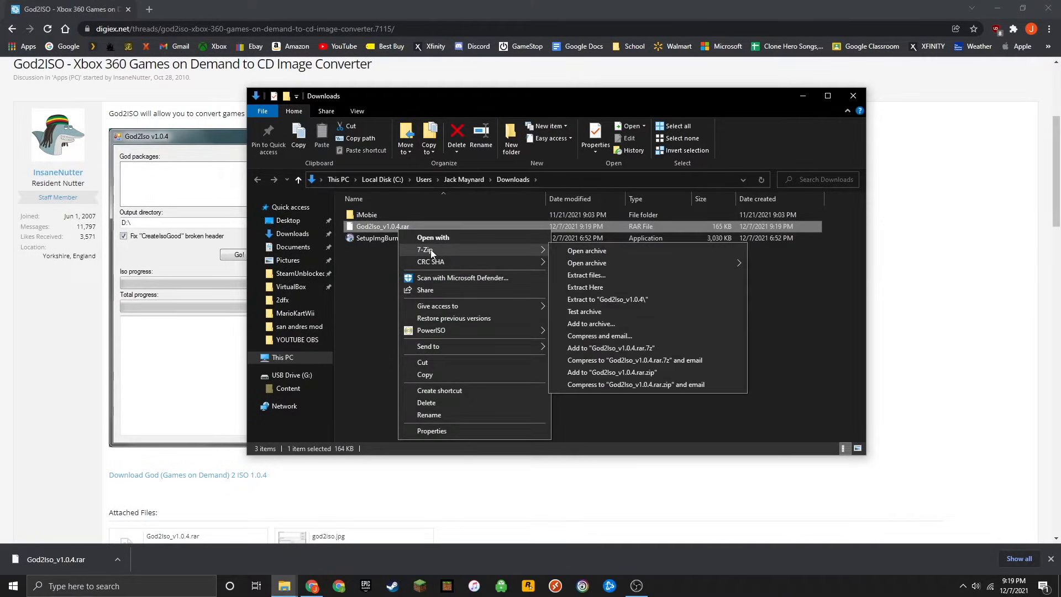
{"action": "left_click", "coordinate": [586, 287]}
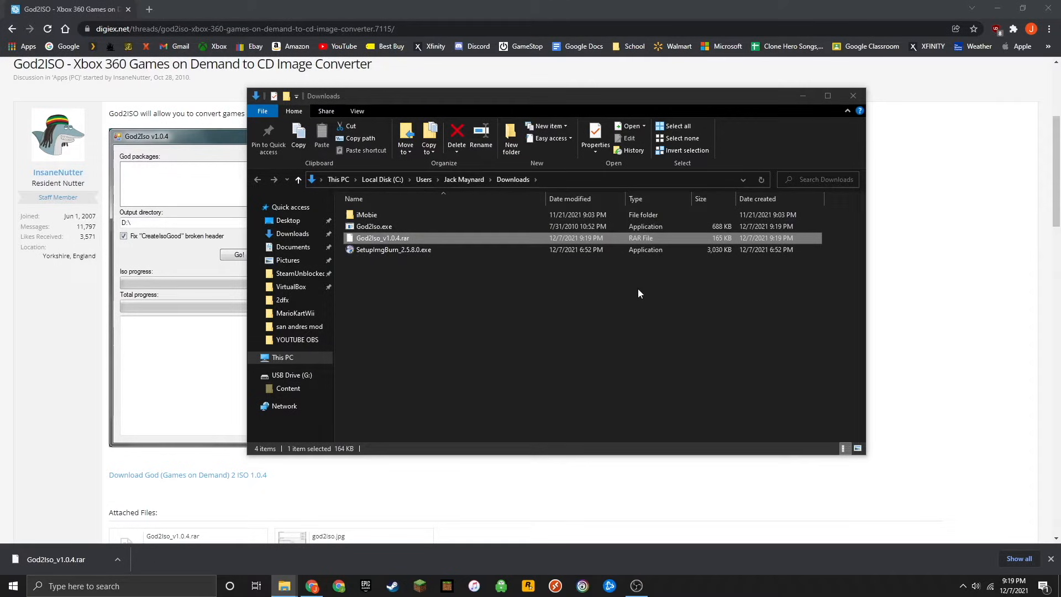
{"action": "mouse_move", "coordinate": [374, 226]}
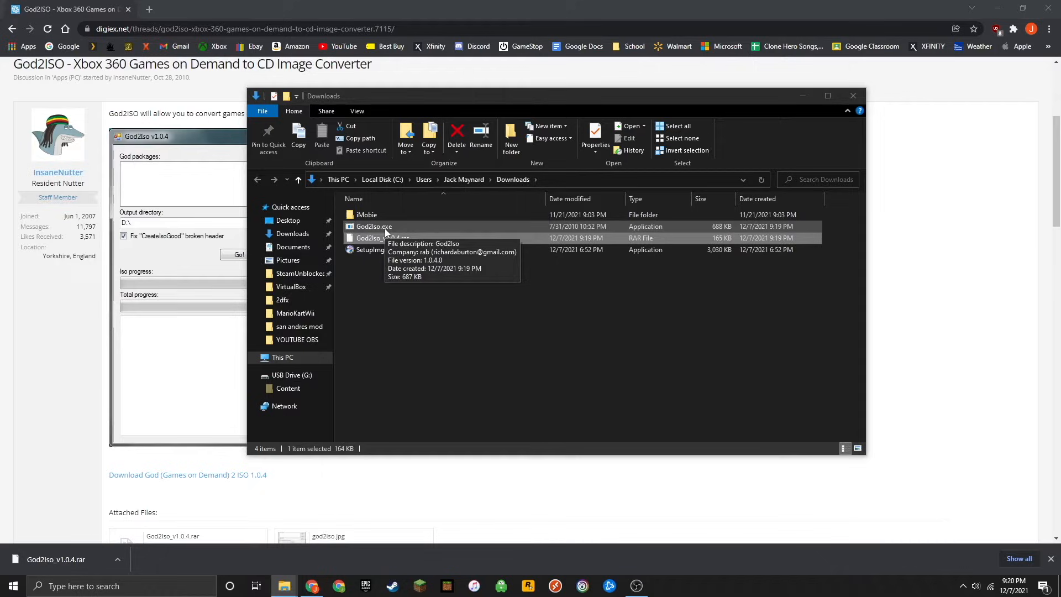
{"action": "left_click", "coordinate": [374, 226]}
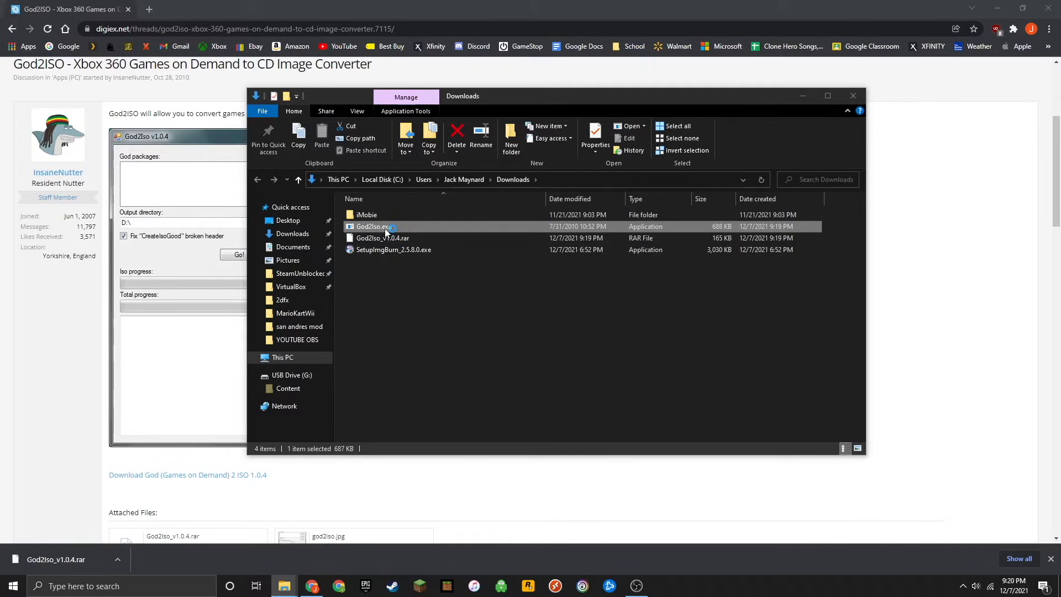
- Add the 44 KB game package from USB Drive > Content > 555308BC > 00004000 to God2Iso
{"action": "double_click", "coordinate": [372, 225]}
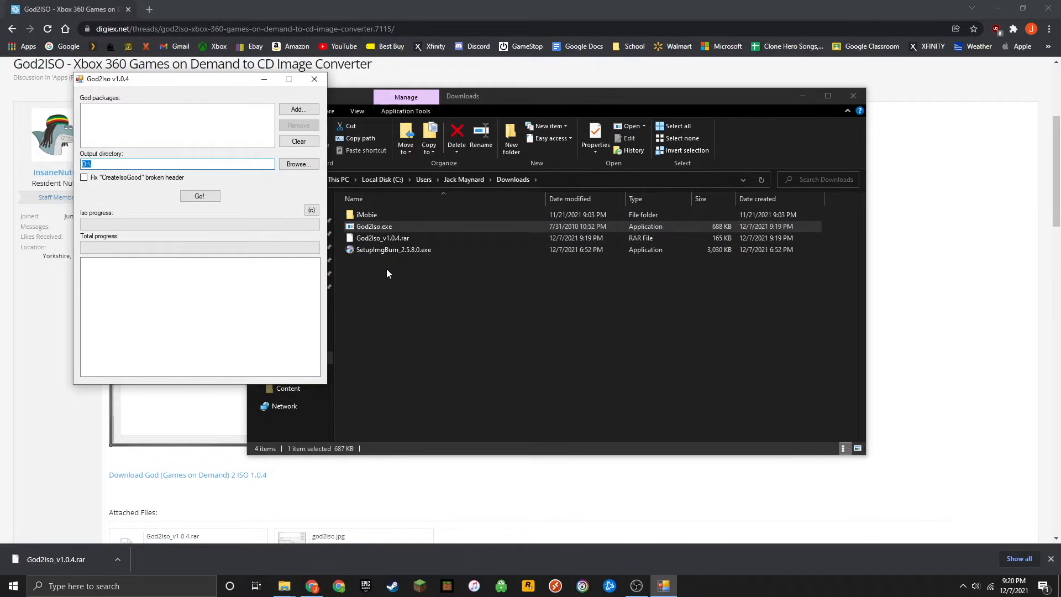
{"action": "left_click", "coordinate": [297, 110]}
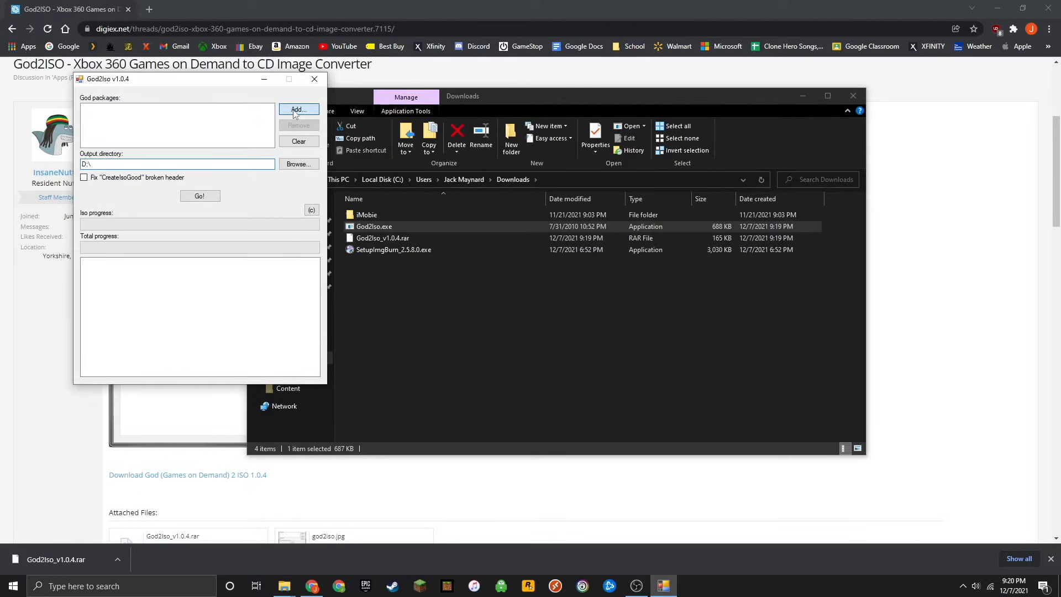
{"action": "left_click", "coordinate": [297, 110]}
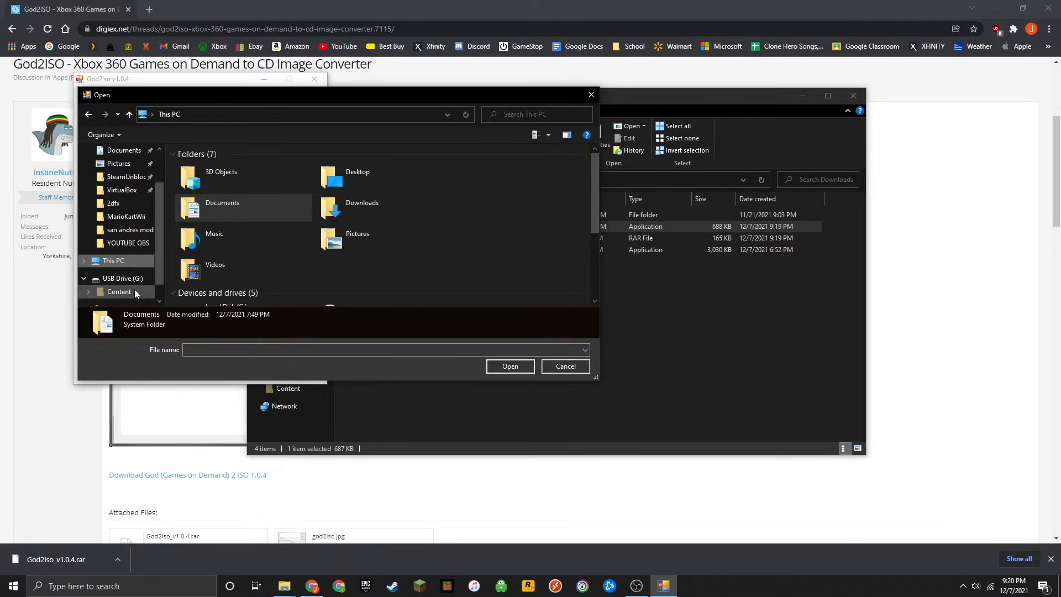
{"action": "left_click", "coordinate": [122, 278]}
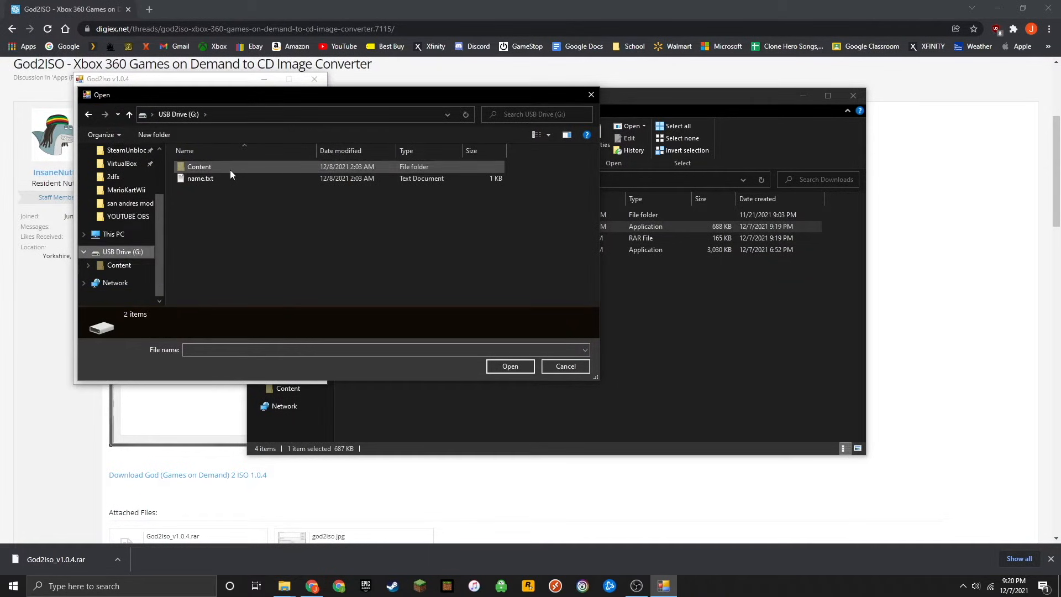
{"action": "double_click", "coordinate": [199, 166]}
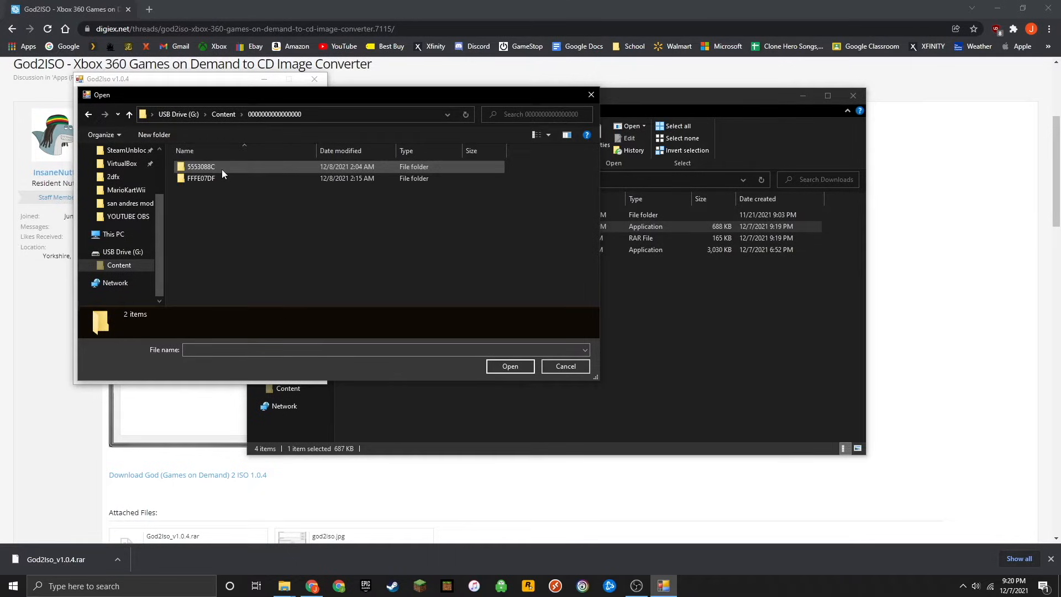
{"action": "double_click", "coordinate": [200, 166]}
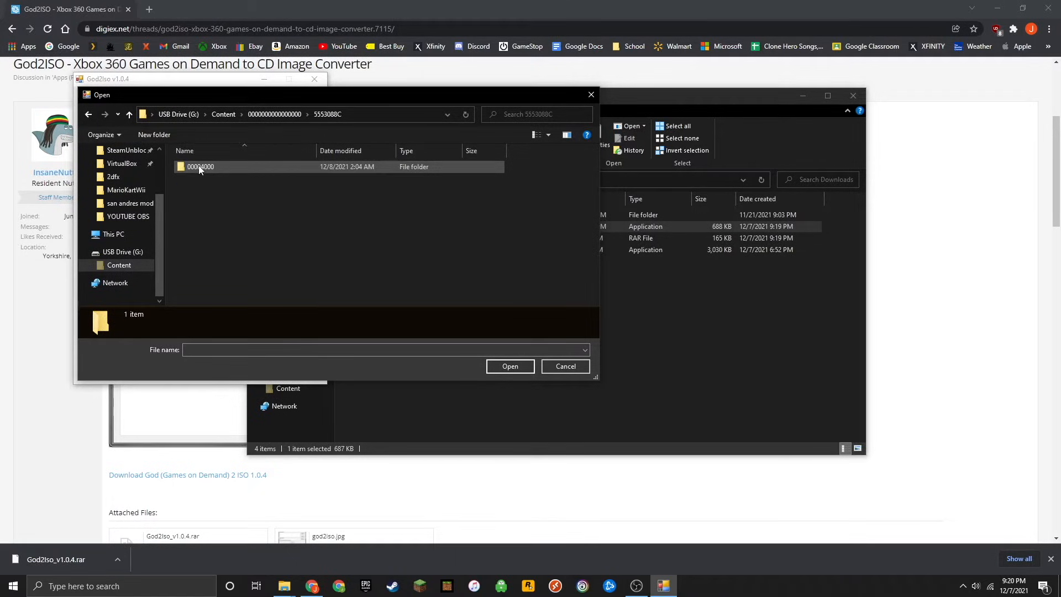
{"action": "double_click", "coordinate": [200, 166]}
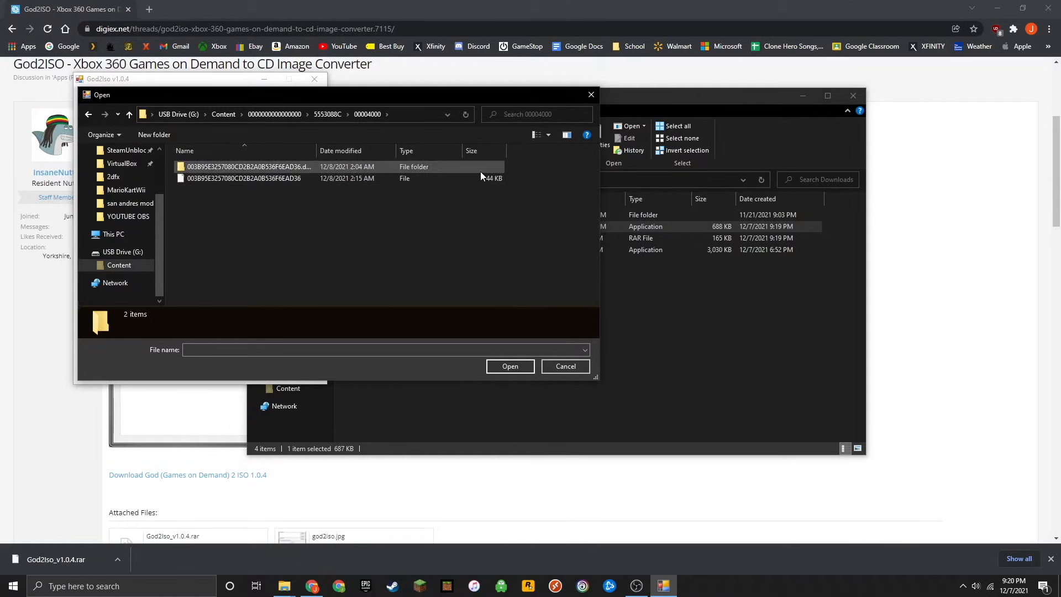
{"action": "left_click", "coordinate": [243, 178]}
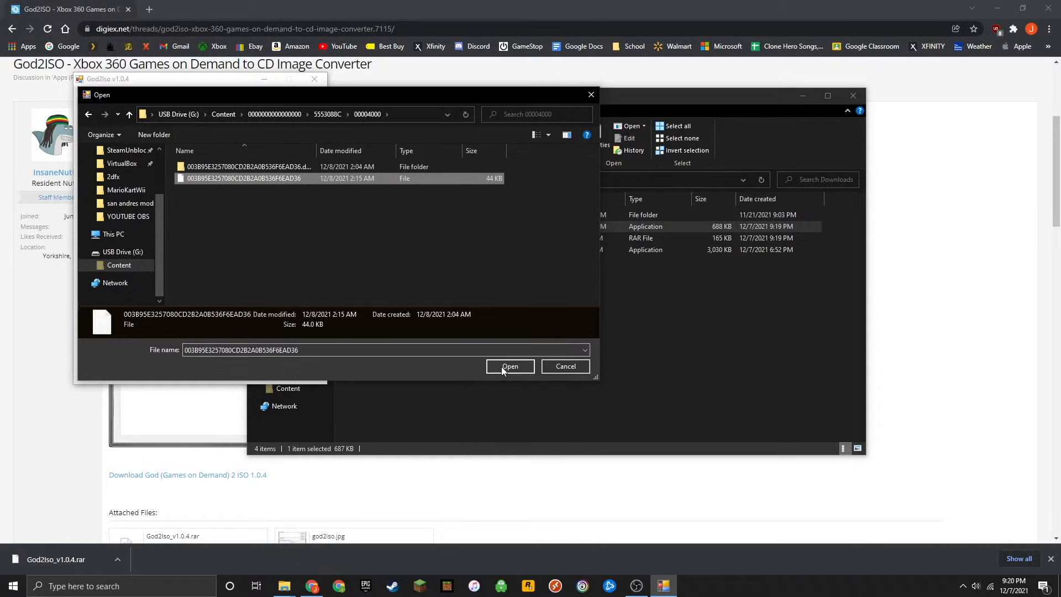
{"action": "left_click", "coordinate": [509, 365]}
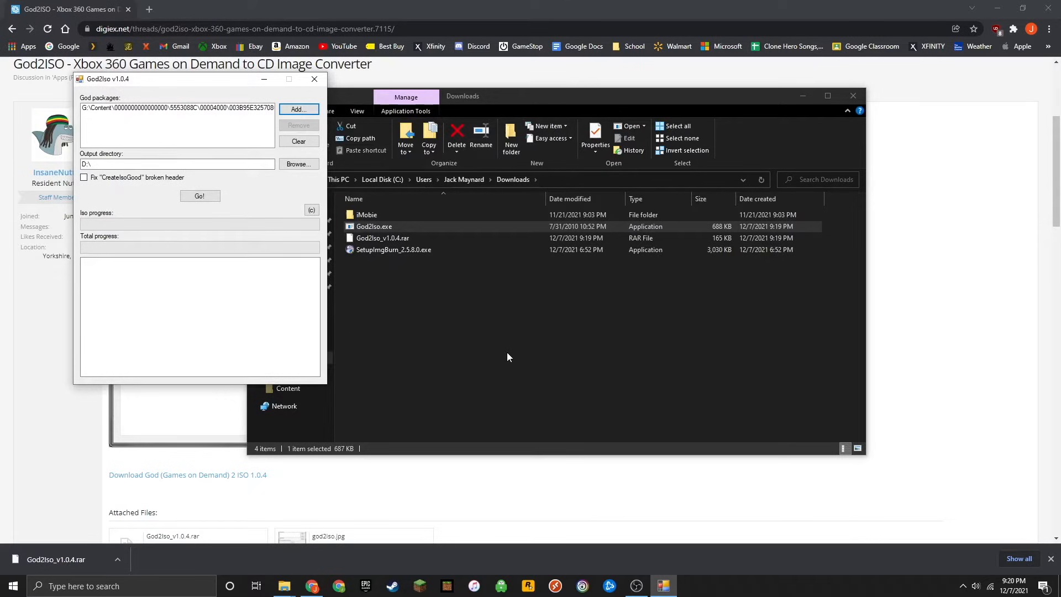
- Set Documents as the output folder and start the ISO conversion
{"action": "left_click", "coordinate": [297, 163]}
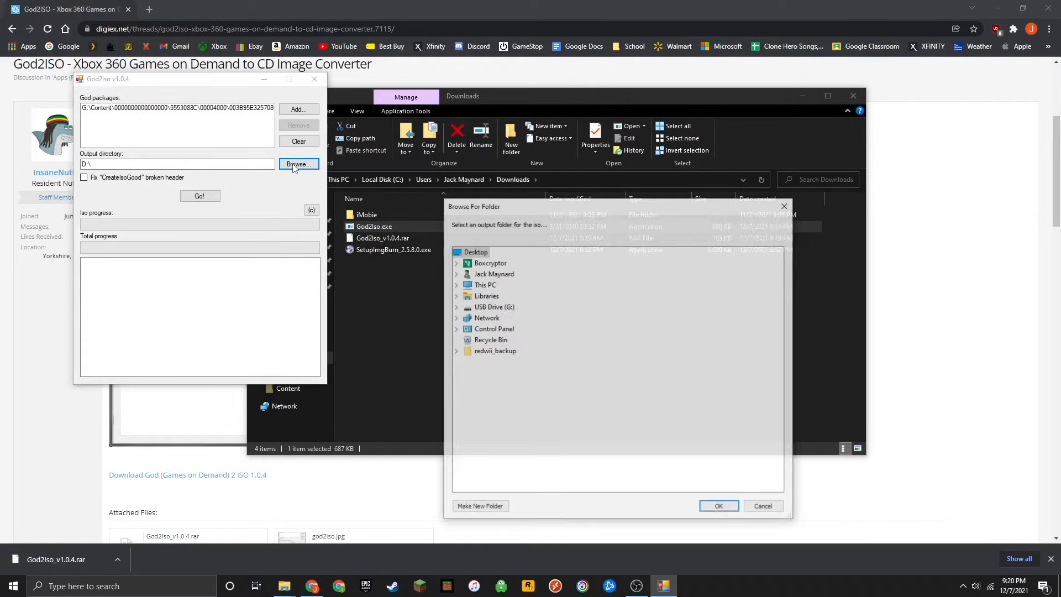
{"action": "left_click", "coordinate": [455, 284]}
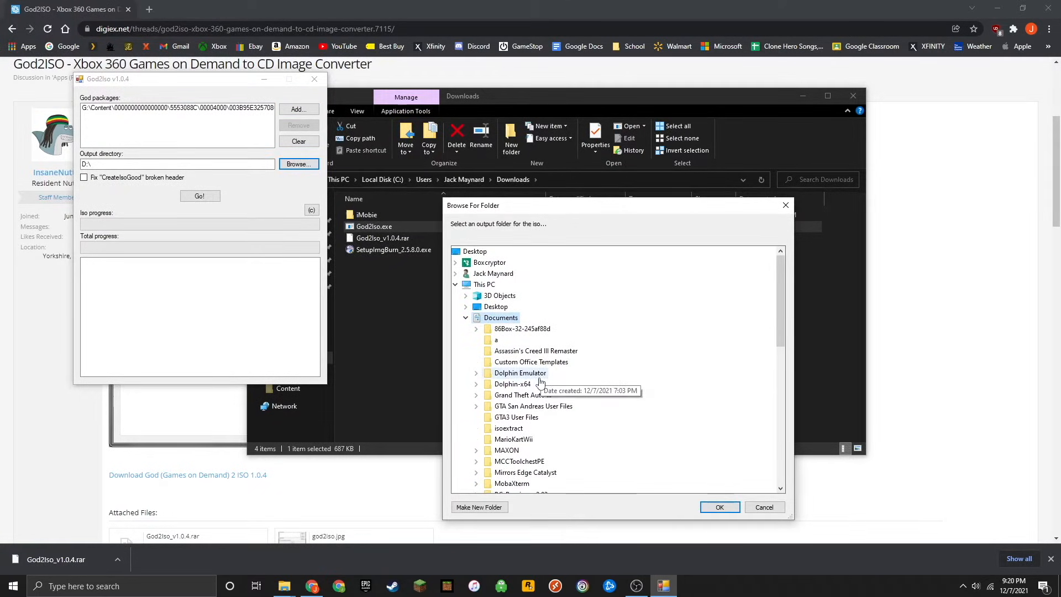
{"action": "left_click", "coordinate": [719, 507]}
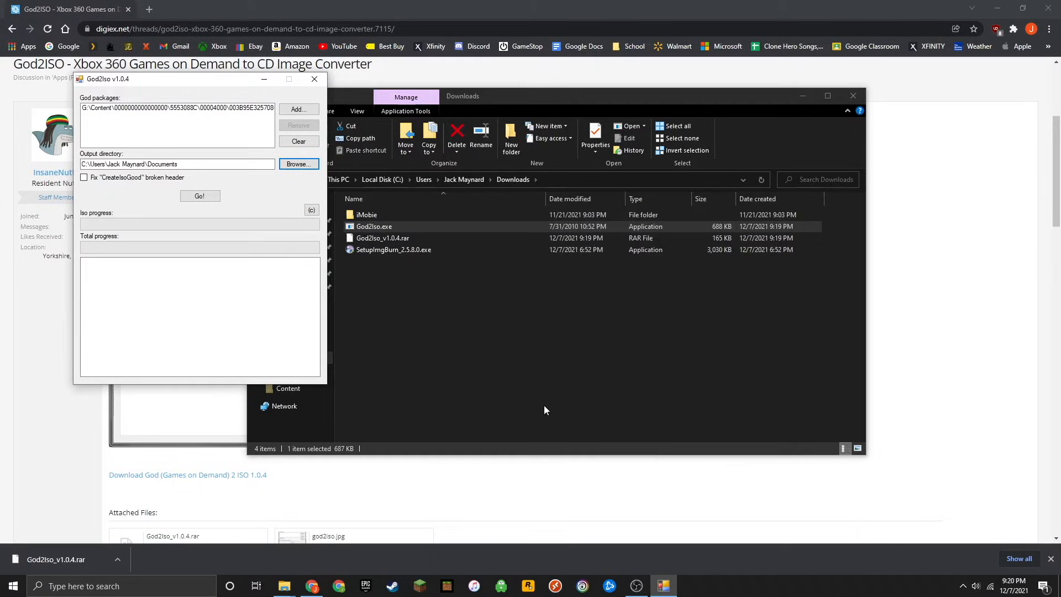
{"action": "left_click", "coordinate": [200, 196]}
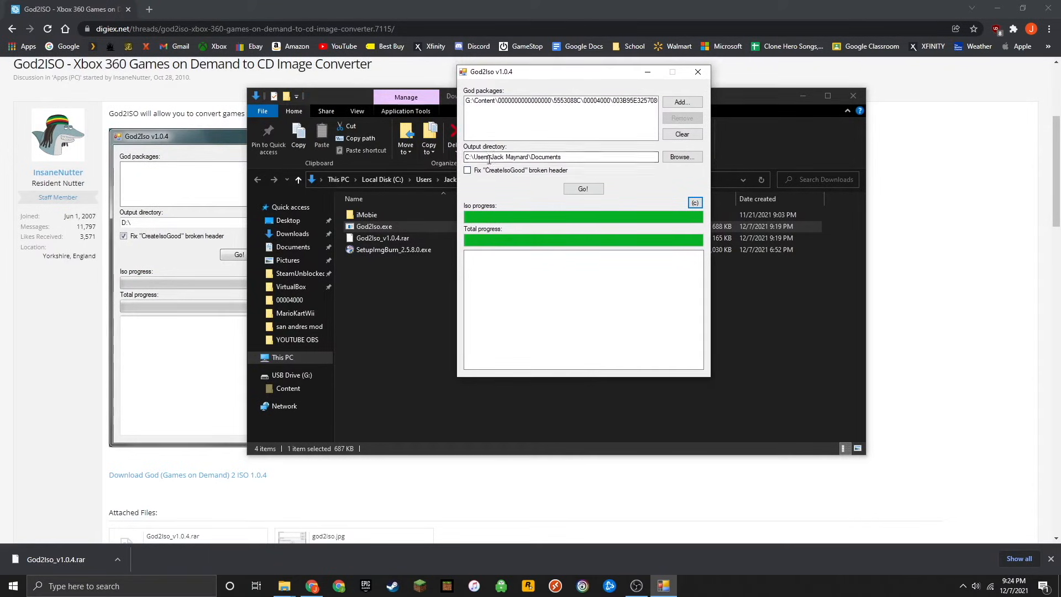
- Open Documents and bring up the context menu of the new 6 GB .iso
{"action": "left_click", "coordinate": [293, 246]}
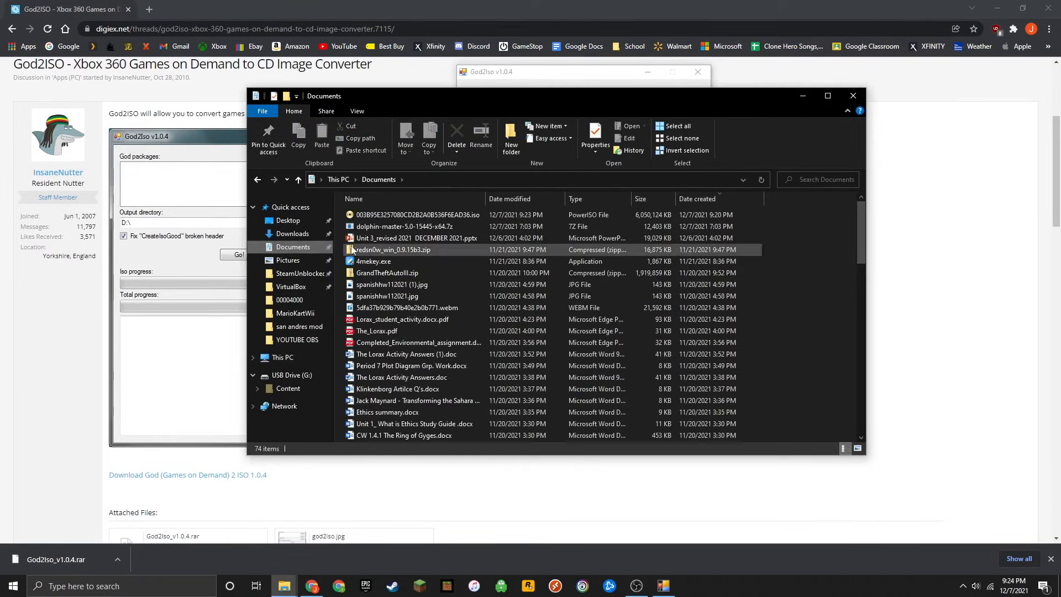
{"action": "mouse_move", "coordinate": [418, 215]}
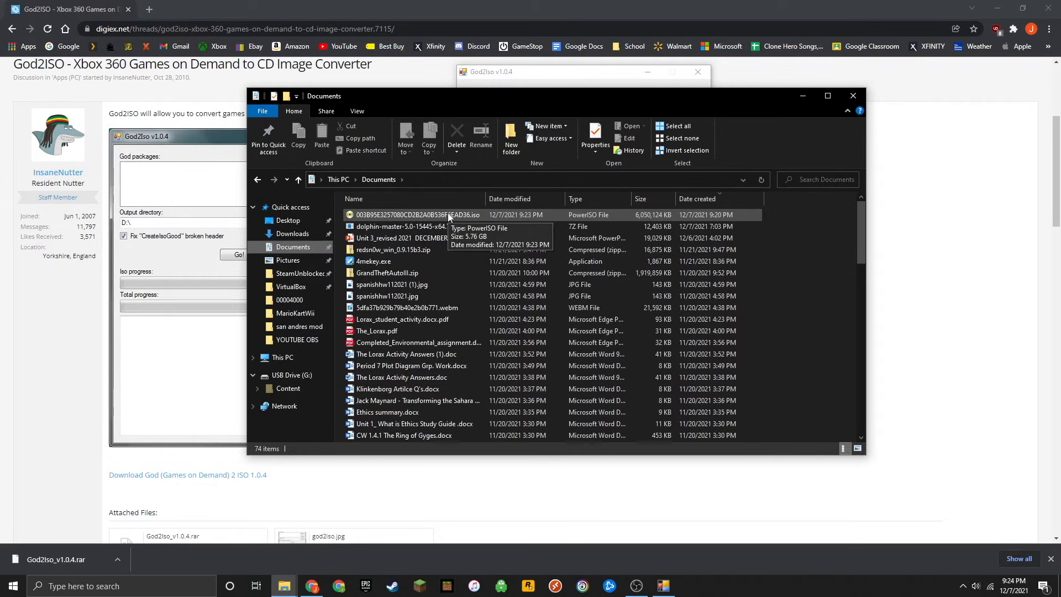
{"action": "right_click", "coordinate": [412, 214]}
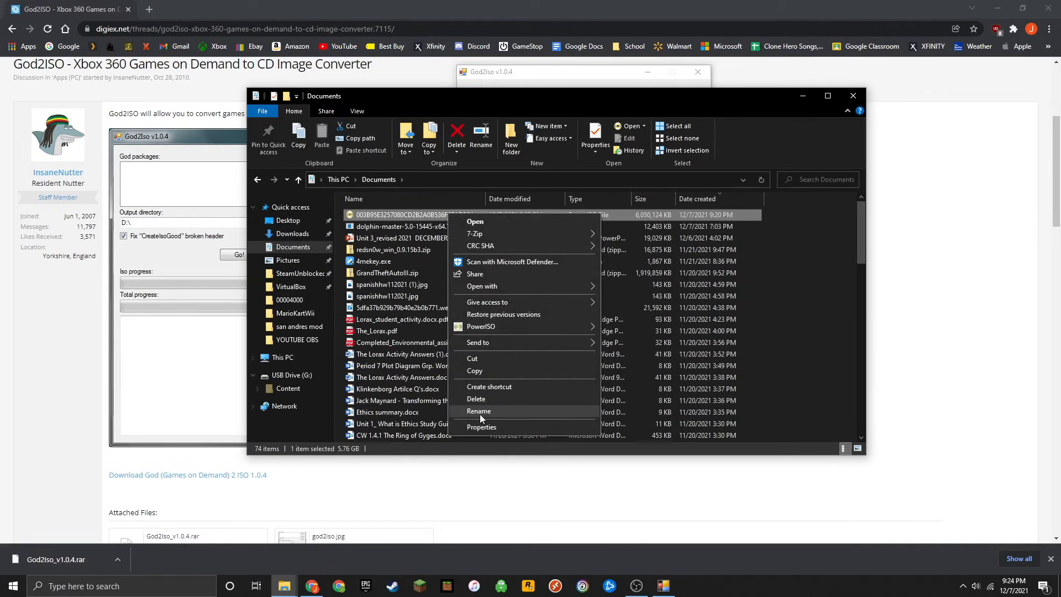